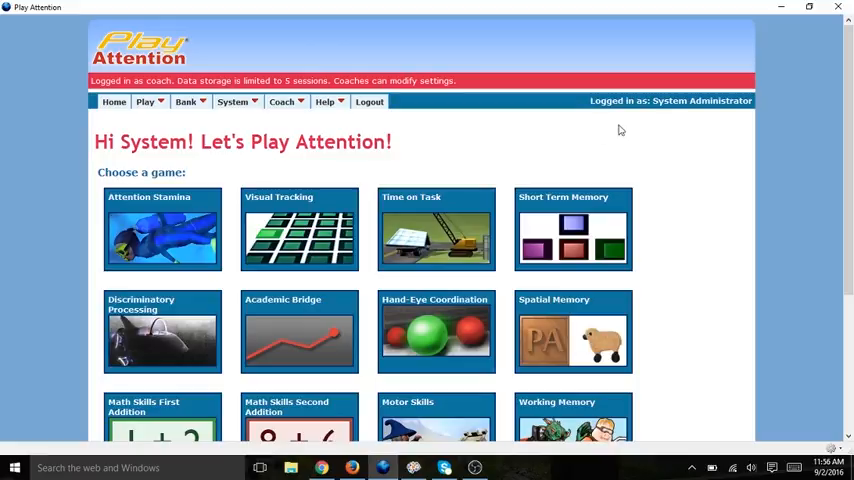
Go to the System user administration page and bring the Import/Export section into view.
left_click(234, 100)
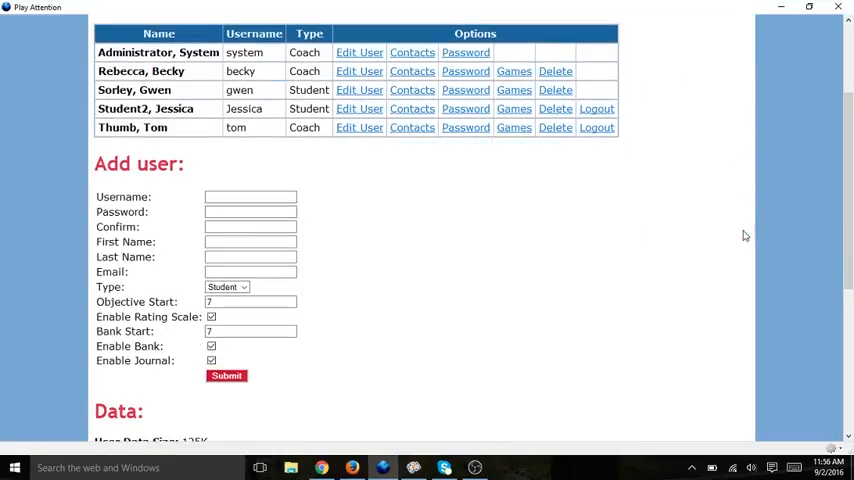
scroll("down", 3)
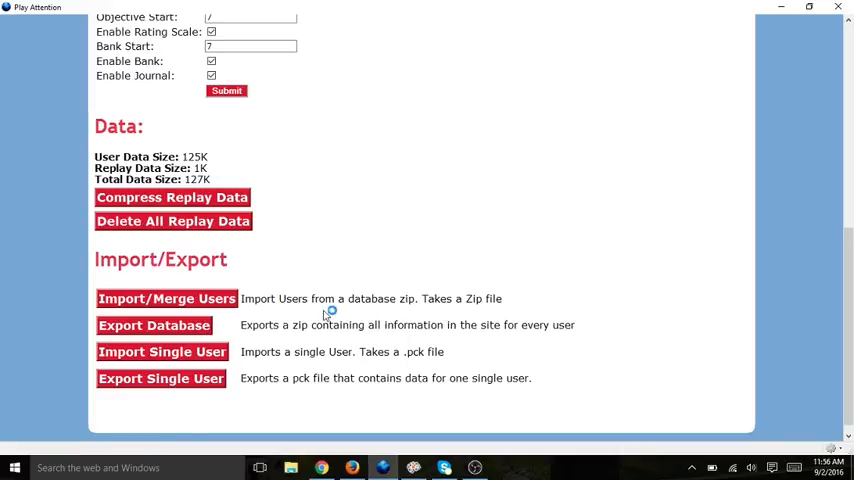
Export the whole Play Attention 5 database and save it as exported.zip.
left_click(154, 324)
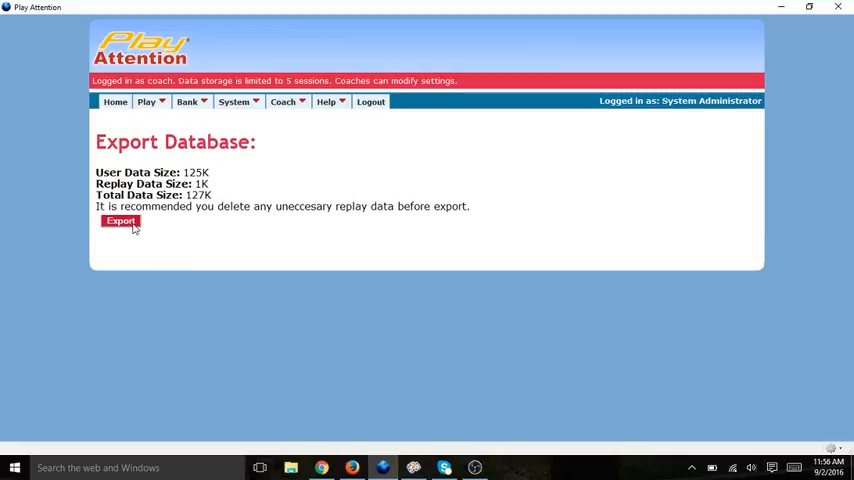
left_click(120, 220)
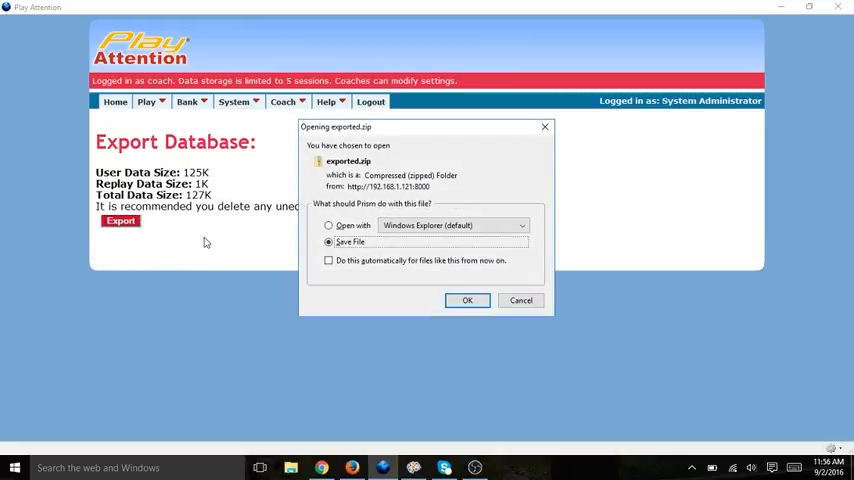
mouse_move(350, 176)
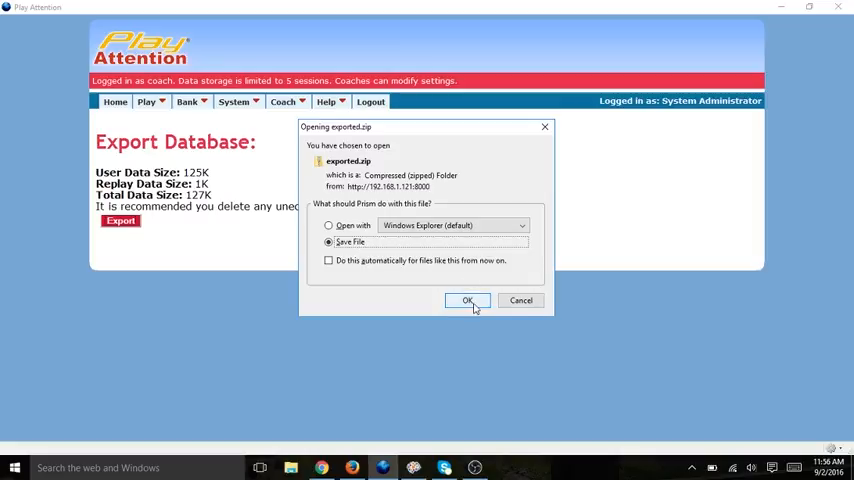
left_click(468, 300)
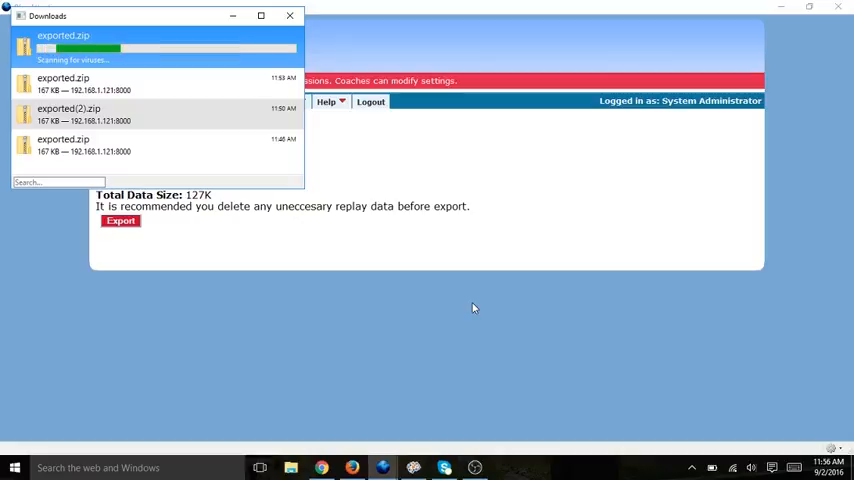
left_click(290, 16)
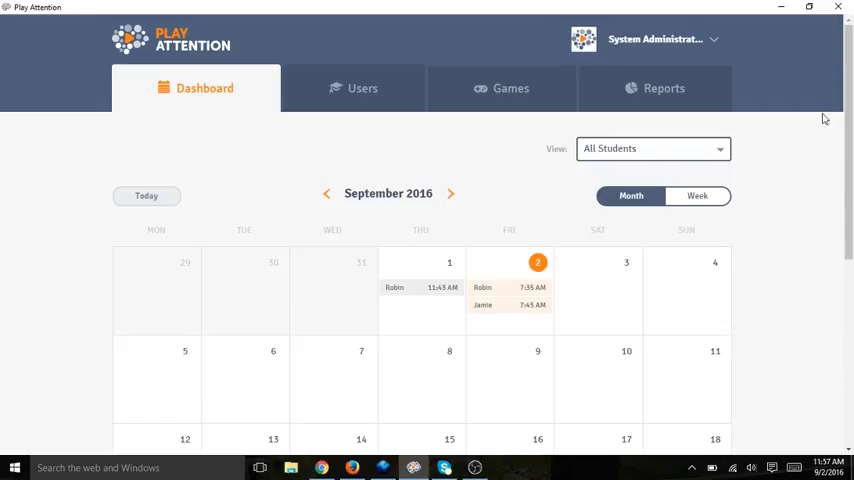
mouse_move(714, 42)
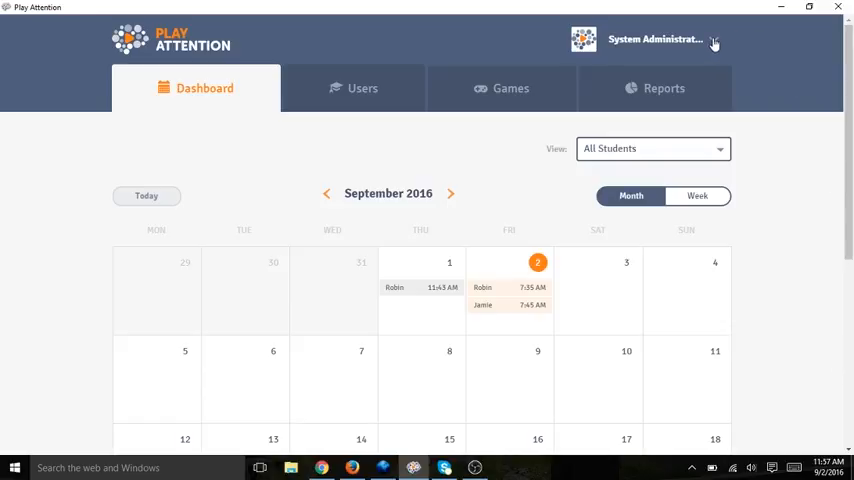
From the System Administrator menu, reach the Export/Import Data page's Import/Merge section.
left_click(656, 40)
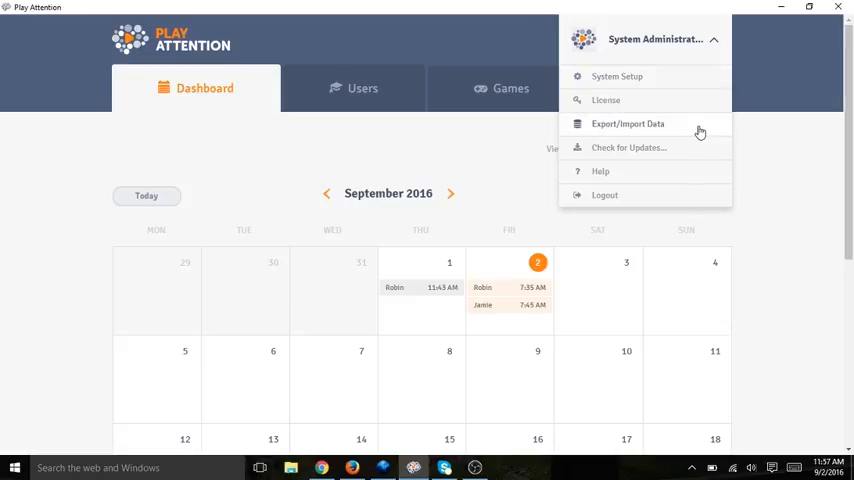
left_click(628, 124)
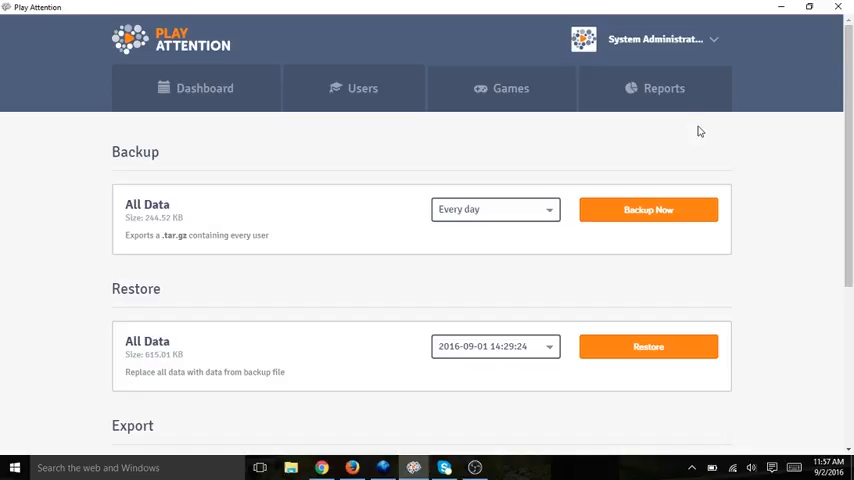
scroll("down", 3)
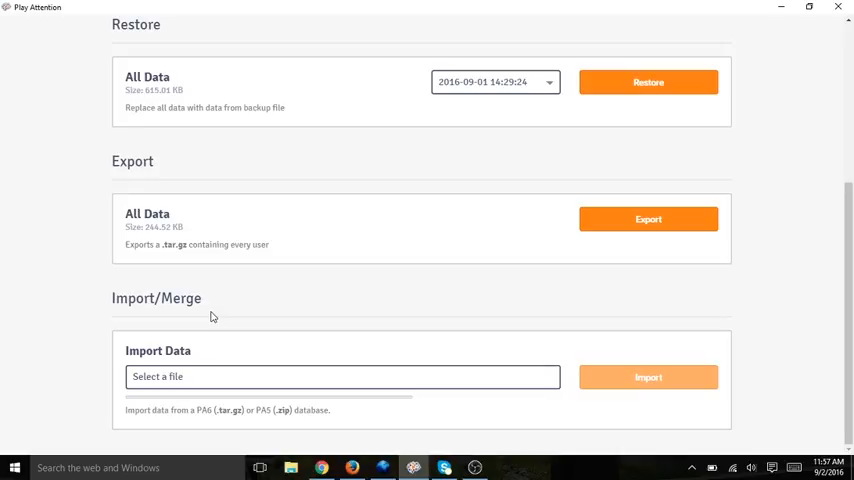
mouse_move(320, 296)
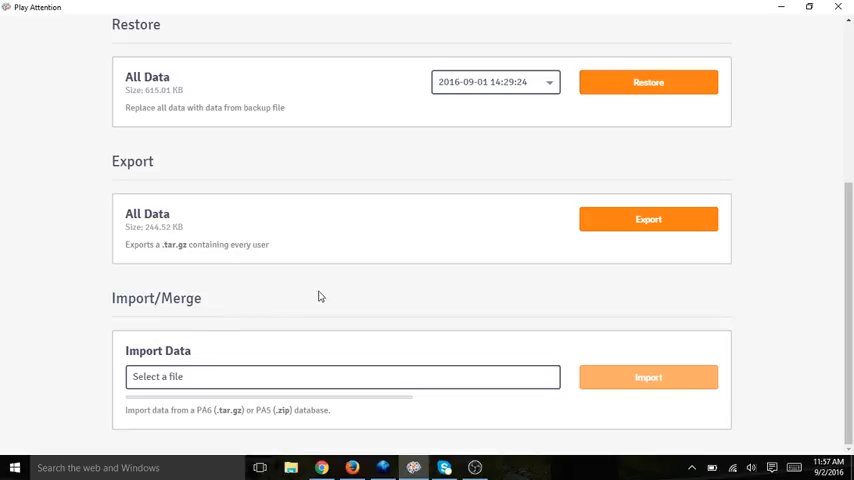
mouse_move(204, 380)
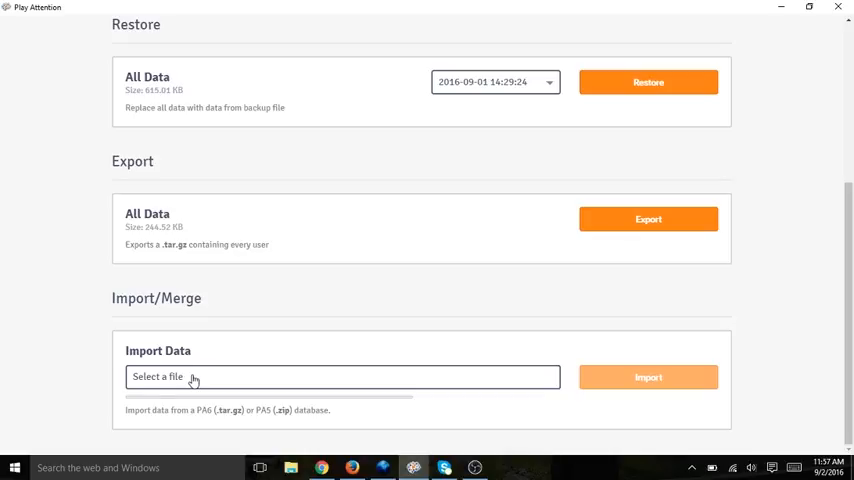
Choose exported.zip as the Import Data source file, listing its users.
left_click(340, 376)
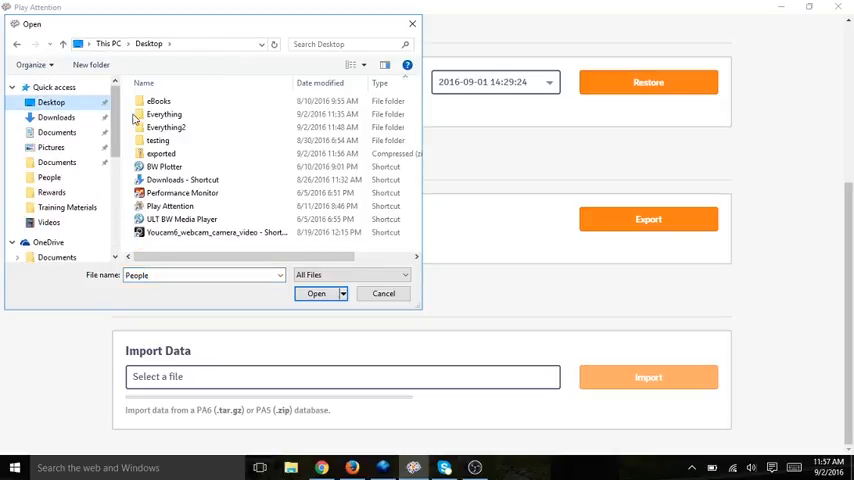
mouse_move(160, 154)
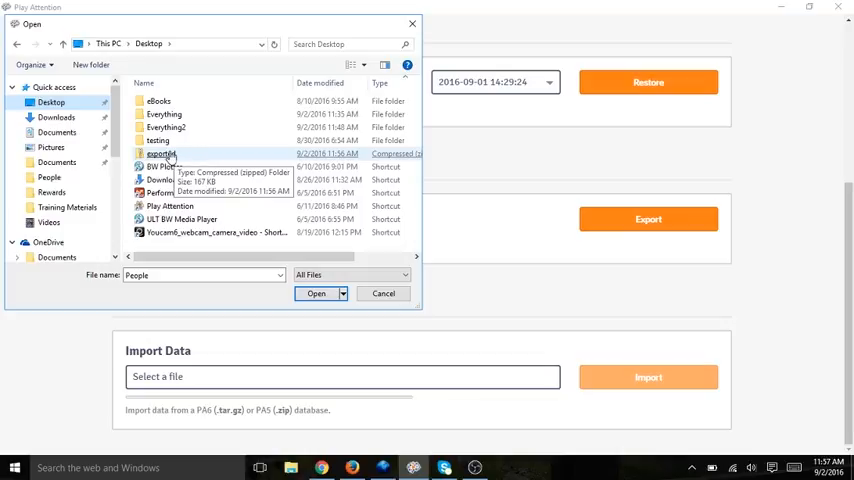
left_click(316, 292)
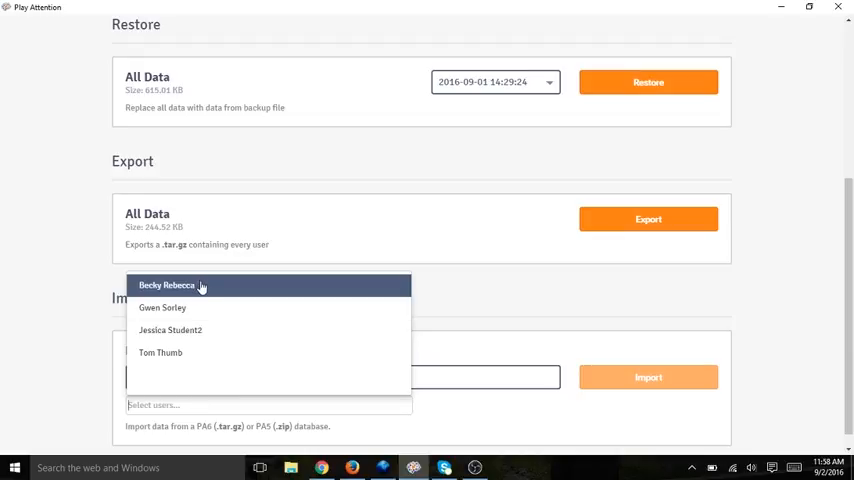
Select Becky Rebecca from the archive's users and import her.
left_click(166, 284)
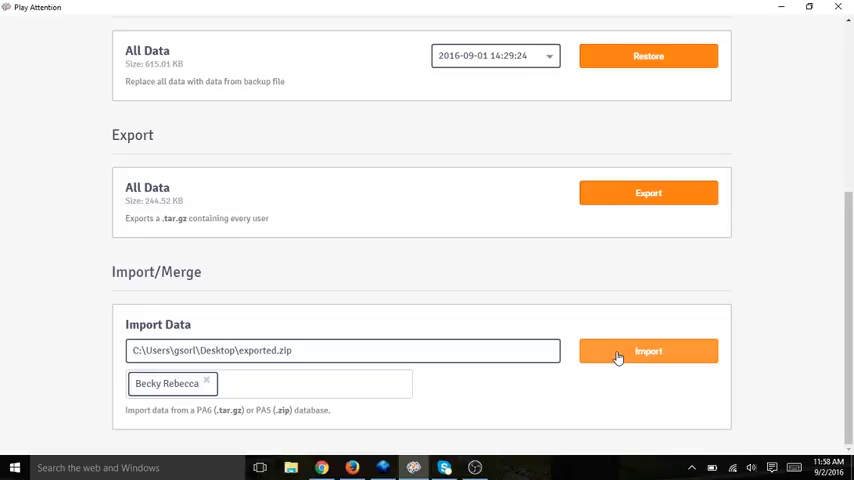
left_click(648, 352)
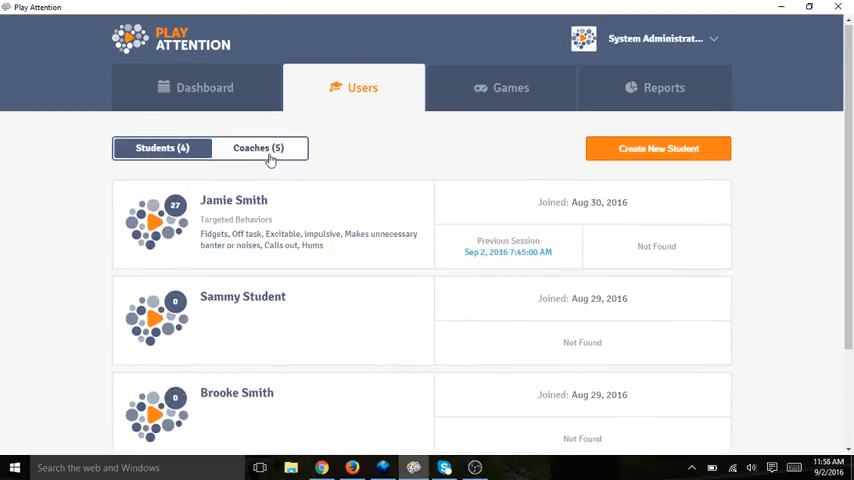
left_click(258, 148)
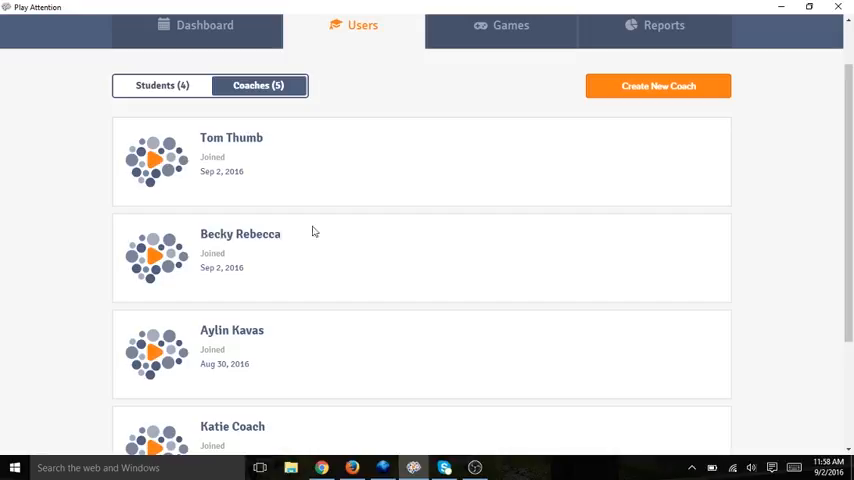
mouse_move(286, 252)
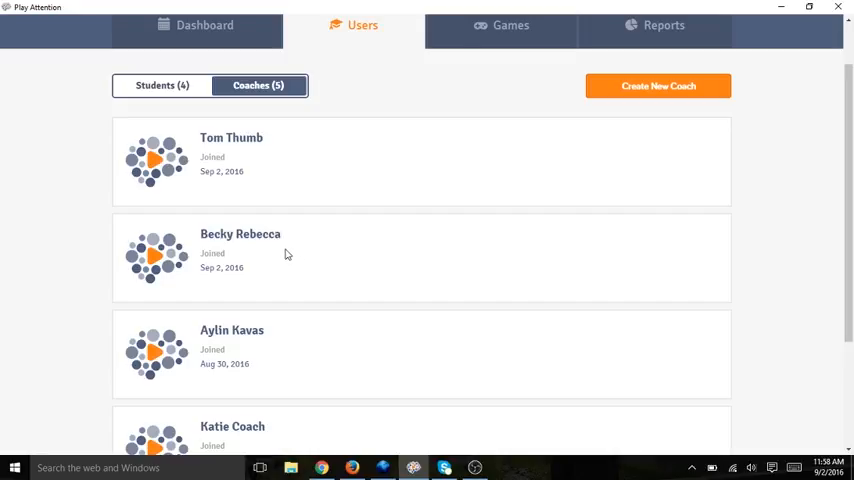
mouse_move(288, 252)
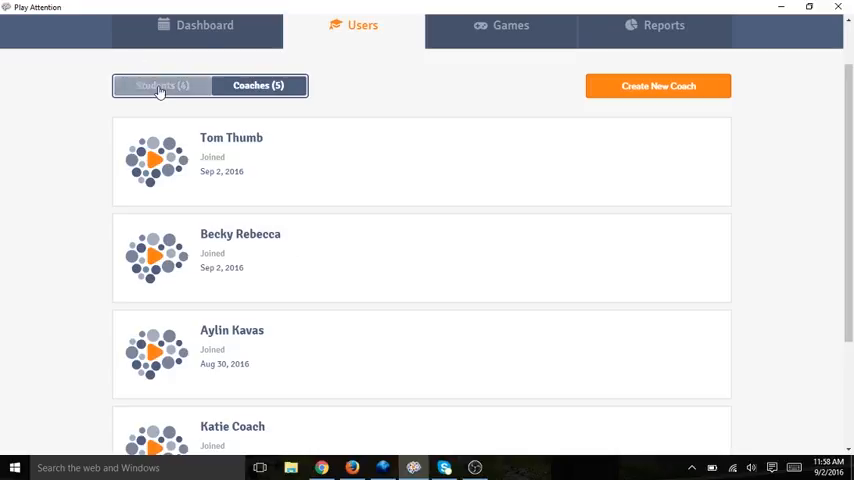
left_click(162, 84)
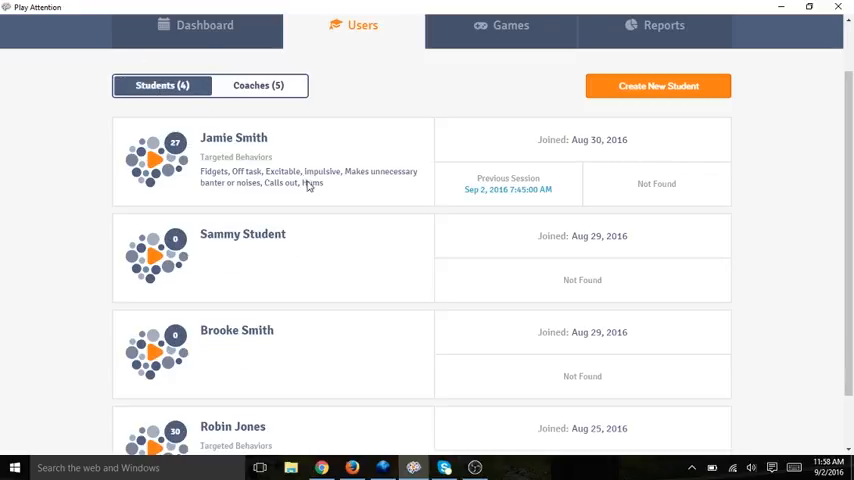
scroll("down", 3)
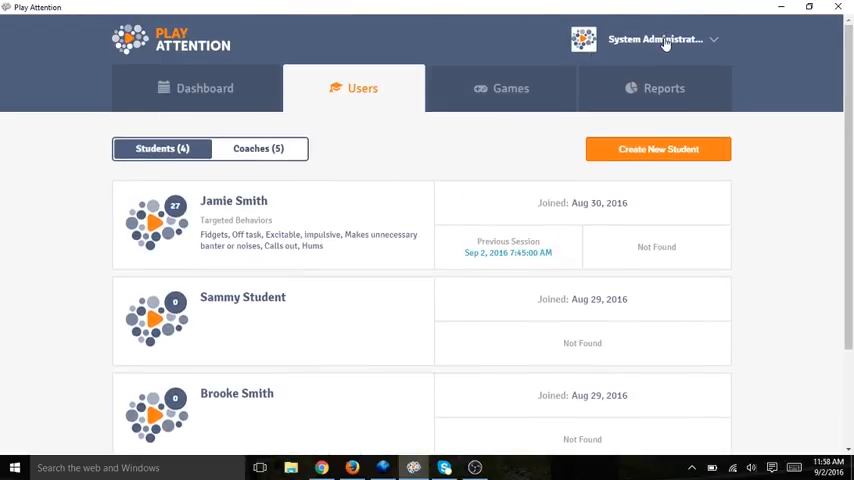
Reload exported.zip from the Desktop under Import/Merge and choose Jessica Student2.
left_click(656, 40)
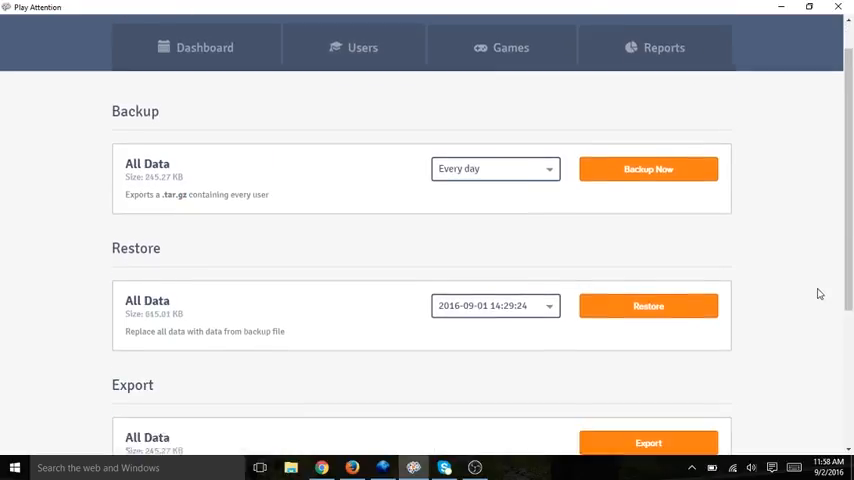
scroll("down", 3)
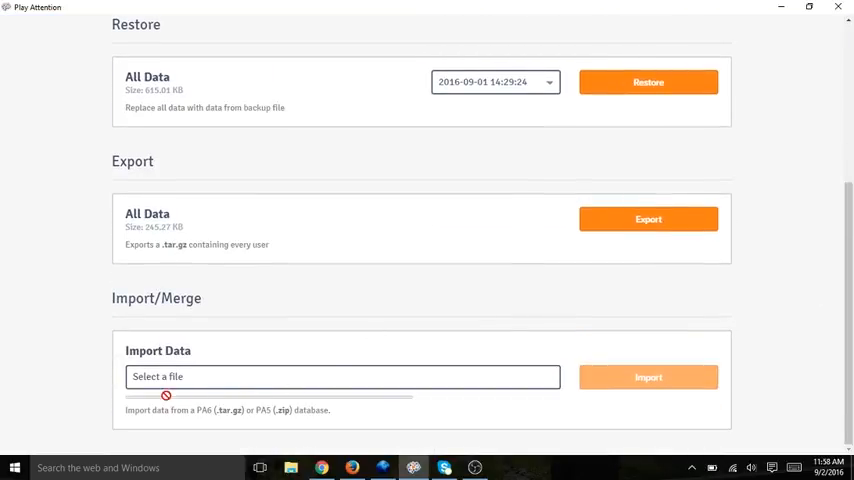
left_click(342, 376)
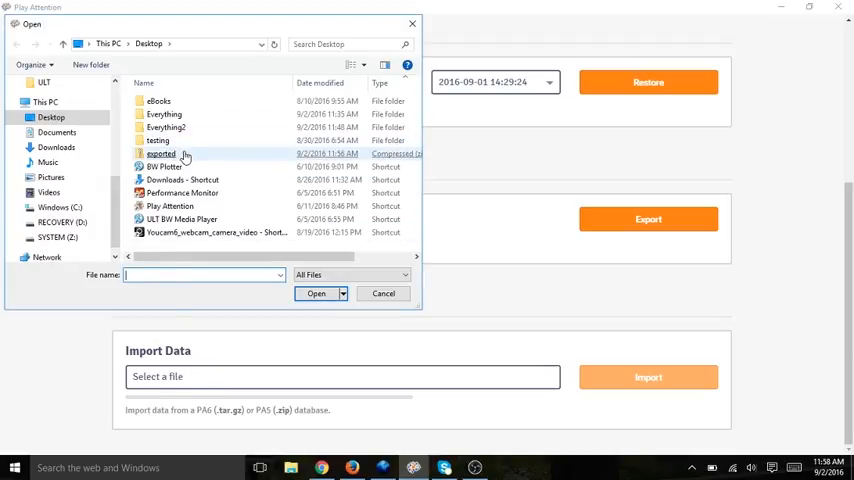
double_click(160, 152)
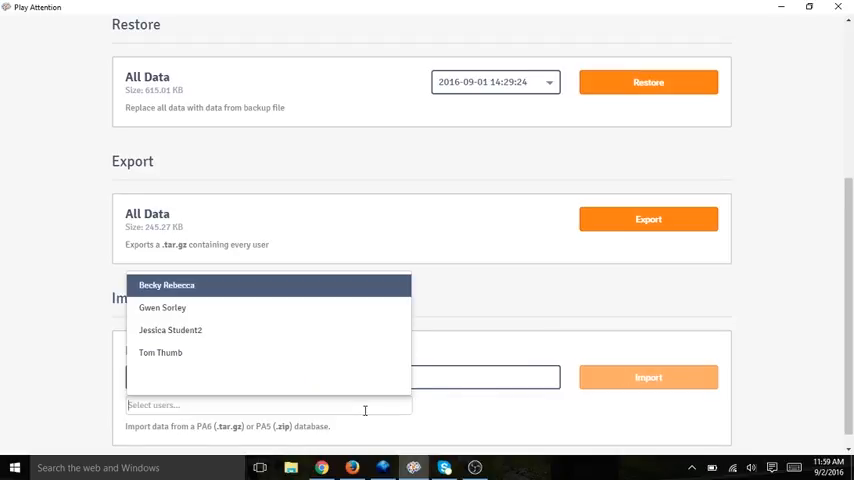
mouse_move(264, 336)
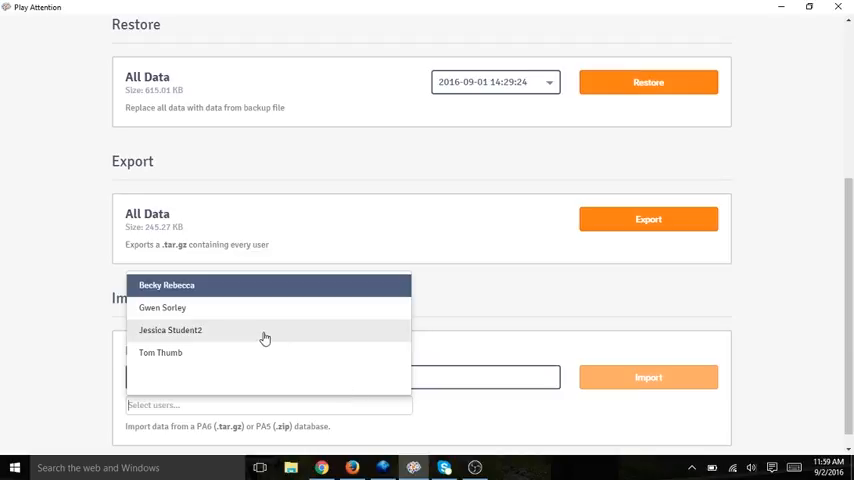
left_click(170, 330)
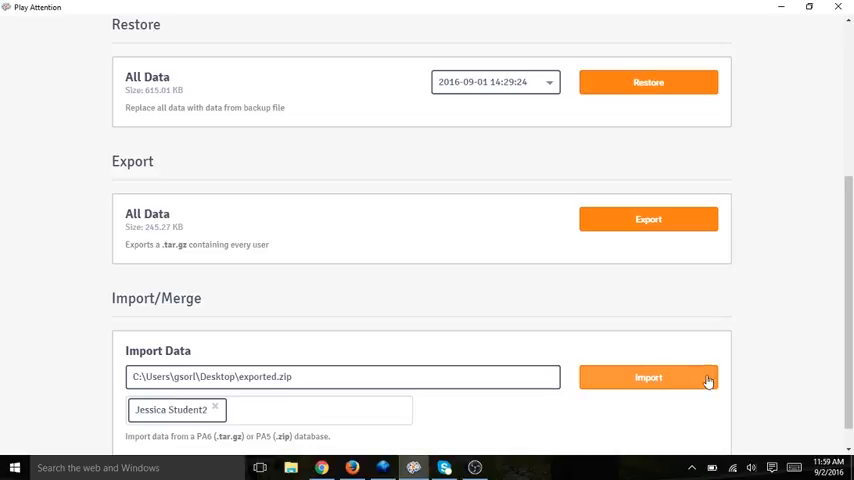
Import Jessica Student2, bringing the Users page to five students.
left_click(648, 376)
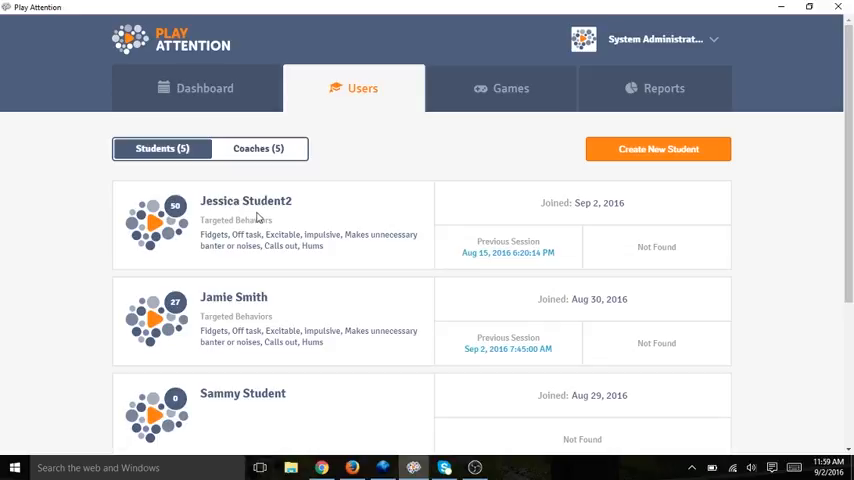
mouse_move(264, 216)
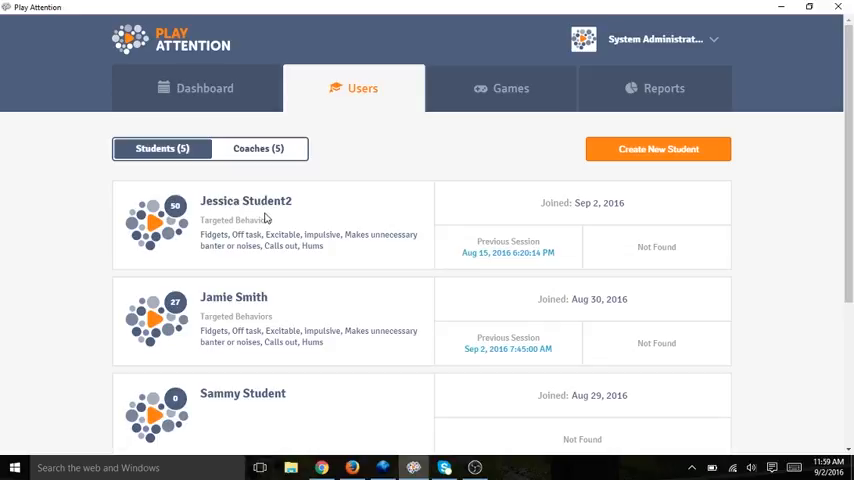
mouse_move(328, 216)
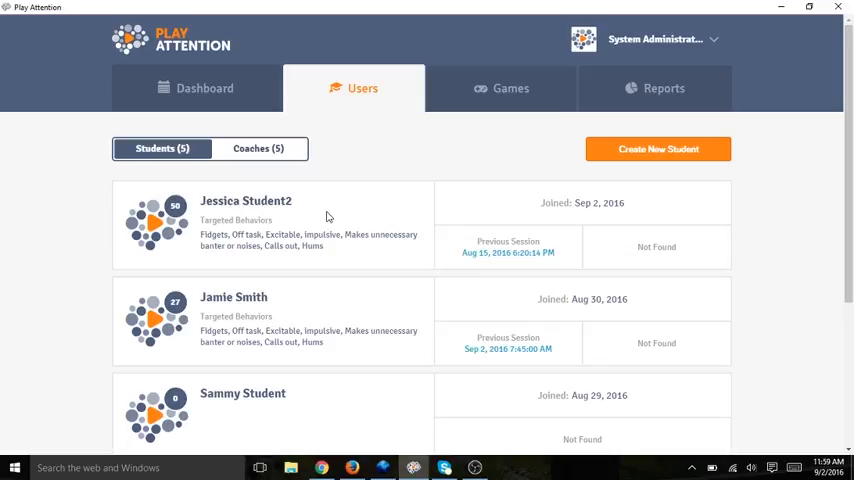